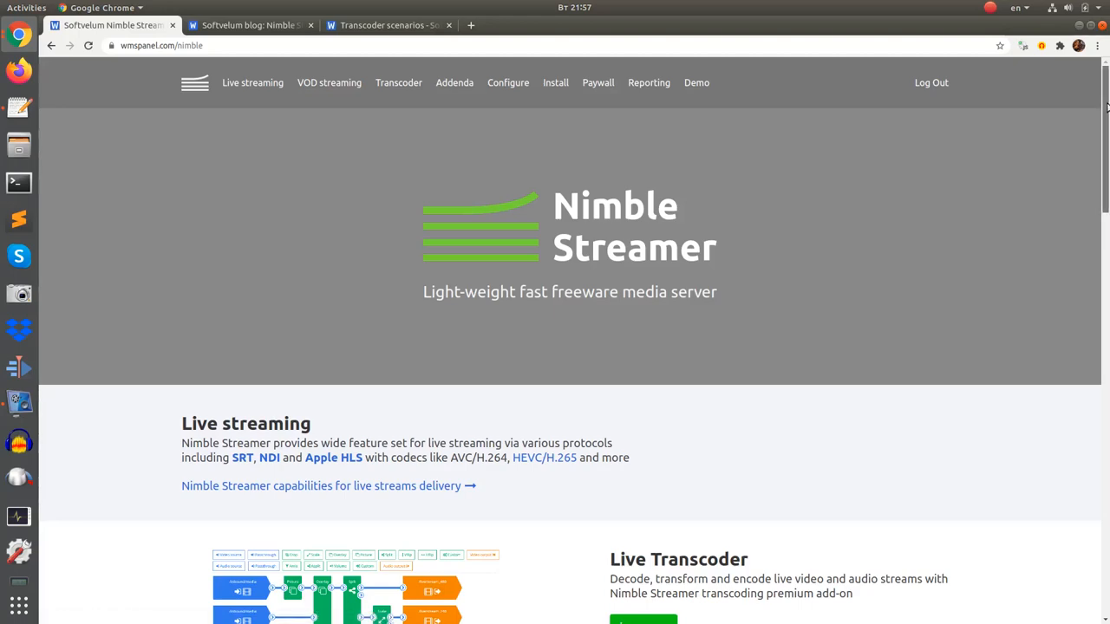
Scroll the Nimble Streamer product page down to its Transport options buttons, reaching NDI.
{"action": "scroll", "scroll_direction": "down", "scroll_amount": 3}
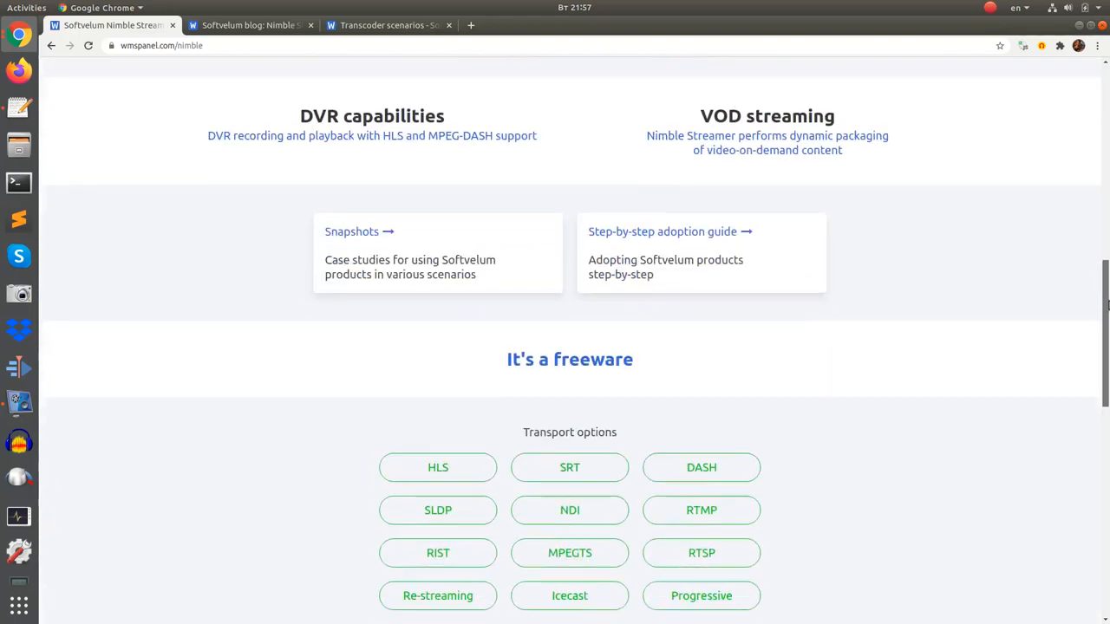
{"action": "scroll", "scroll_direction": "down", "scroll_amount": 3}
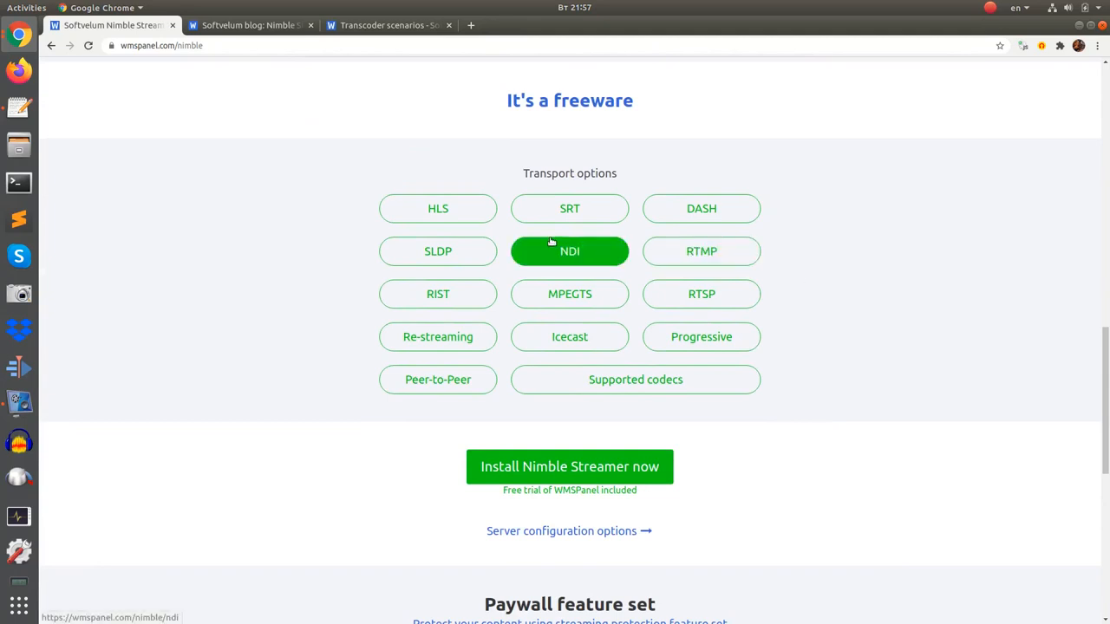
Go from the NDI transport button to the NDI page and read down to 'Installation and usage'.
{"action": "left_click", "coordinate": [569, 250]}
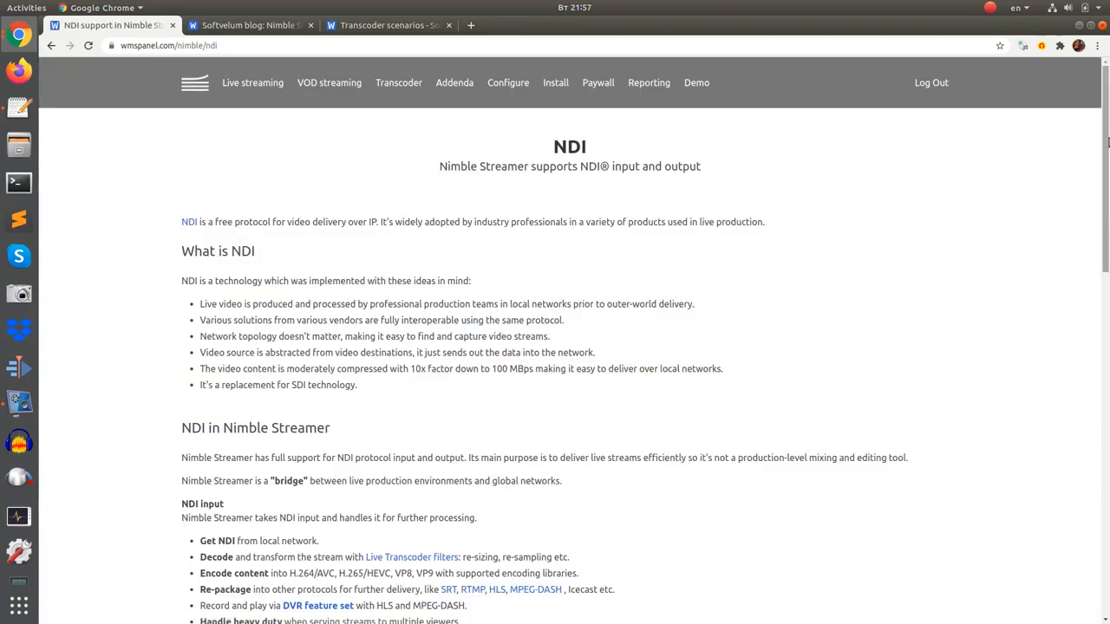
{"action": "scroll", "scroll_direction": "down", "scroll_amount": 3}
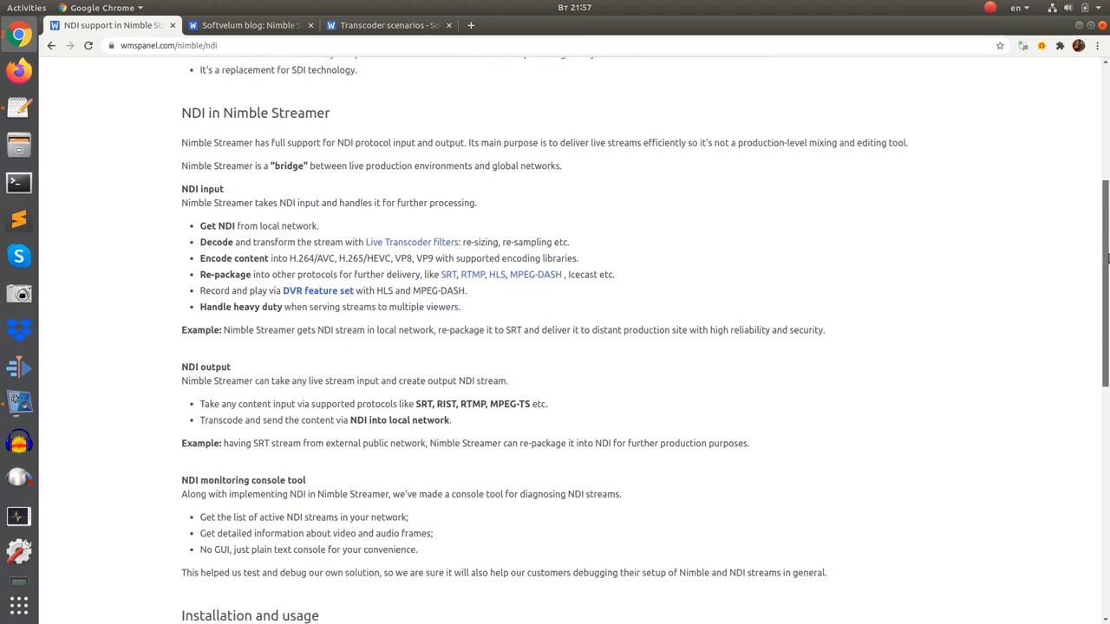
{"action": "scroll", "scroll_direction": "down", "scroll_amount": 3}
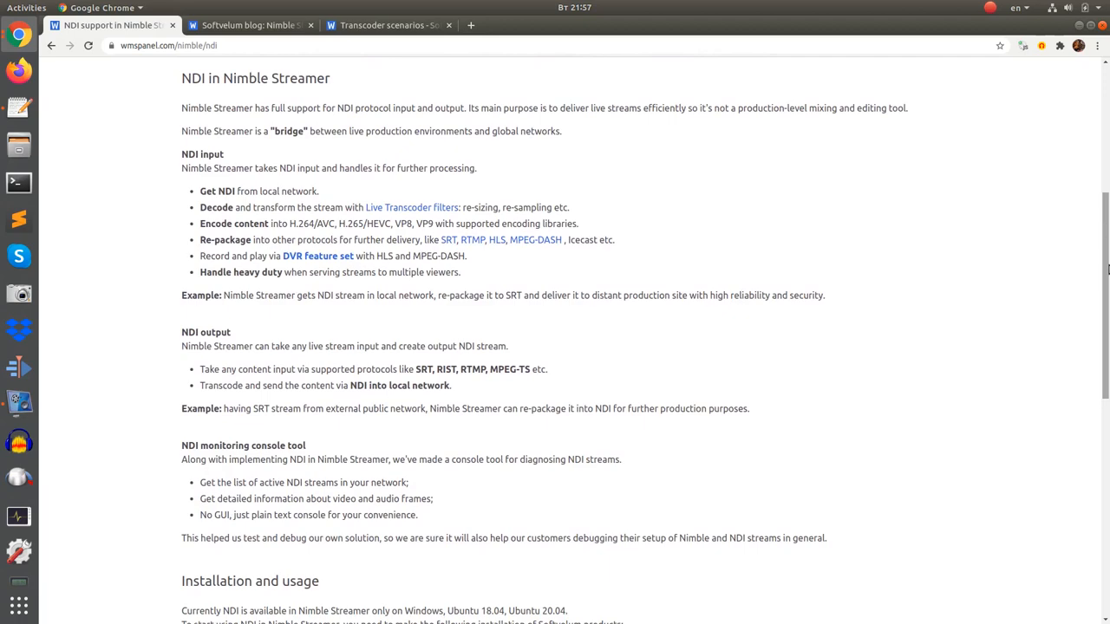
{"action": "scroll", "scroll_direction": "down", "scroll_amount": 3}
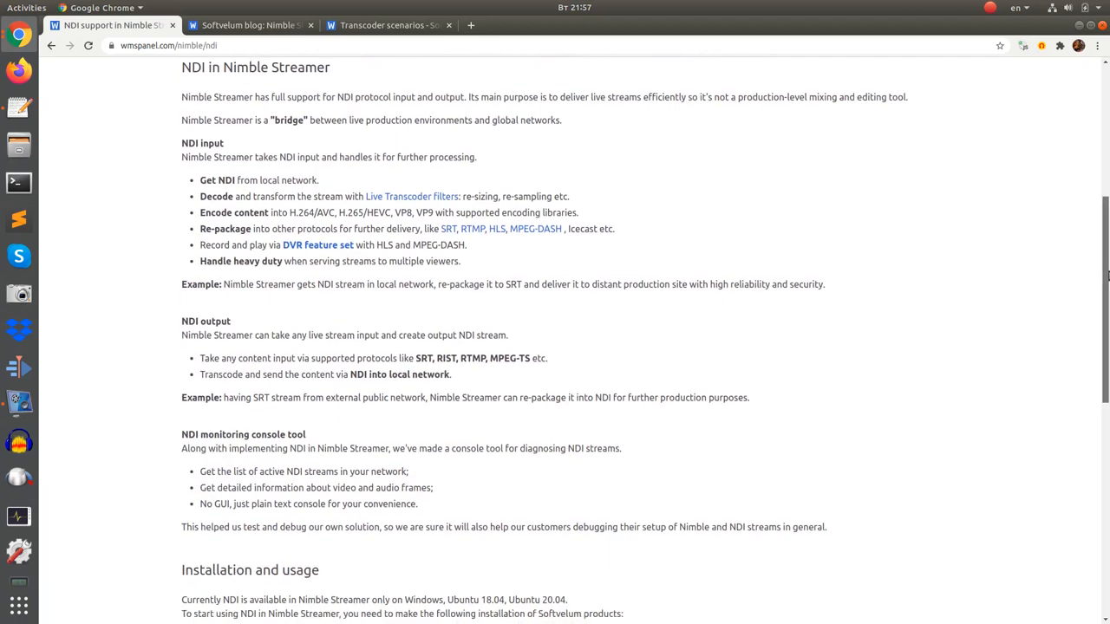
{"action": "scroll", "scroll_direction": "down", "scroll_amount": 3}
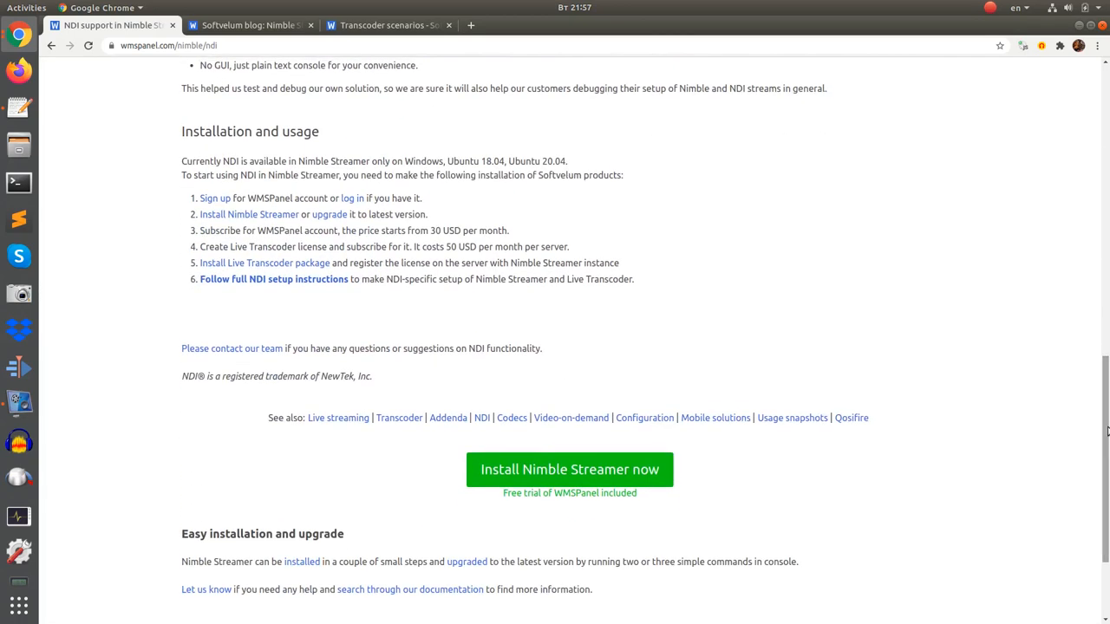
{"action": "mouse_move", "coordinate": [486, 330]}
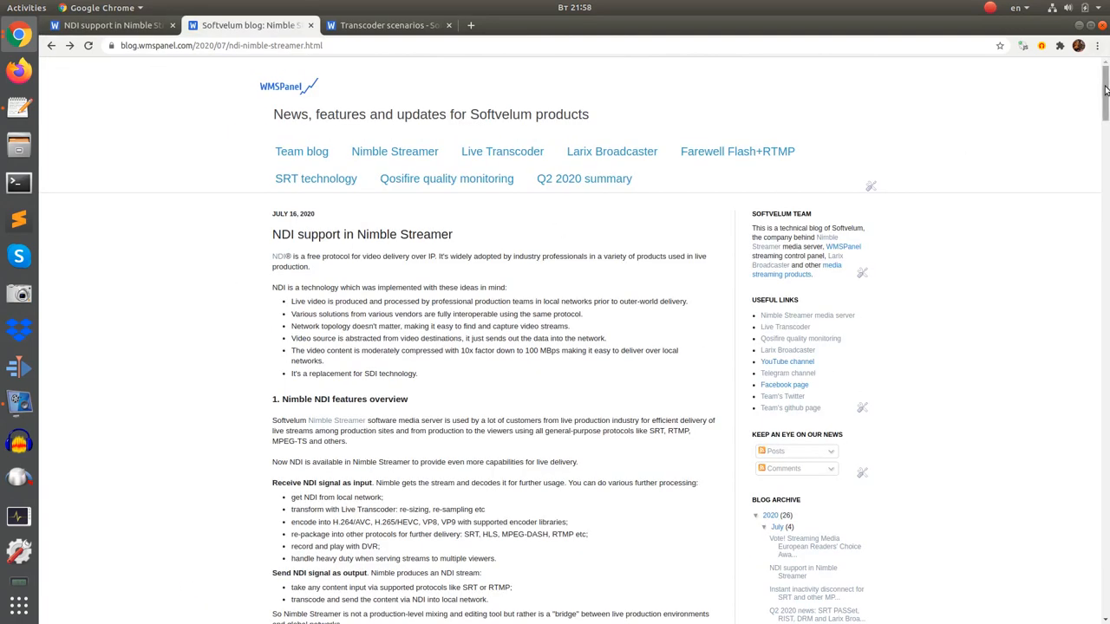
Read the blog guide down to 'Set up NDI input', view the WMSPanel input scenario, and return to the guide.
{"action": "scroll", "scroll_direction": "down", "scroll_amount": 3}
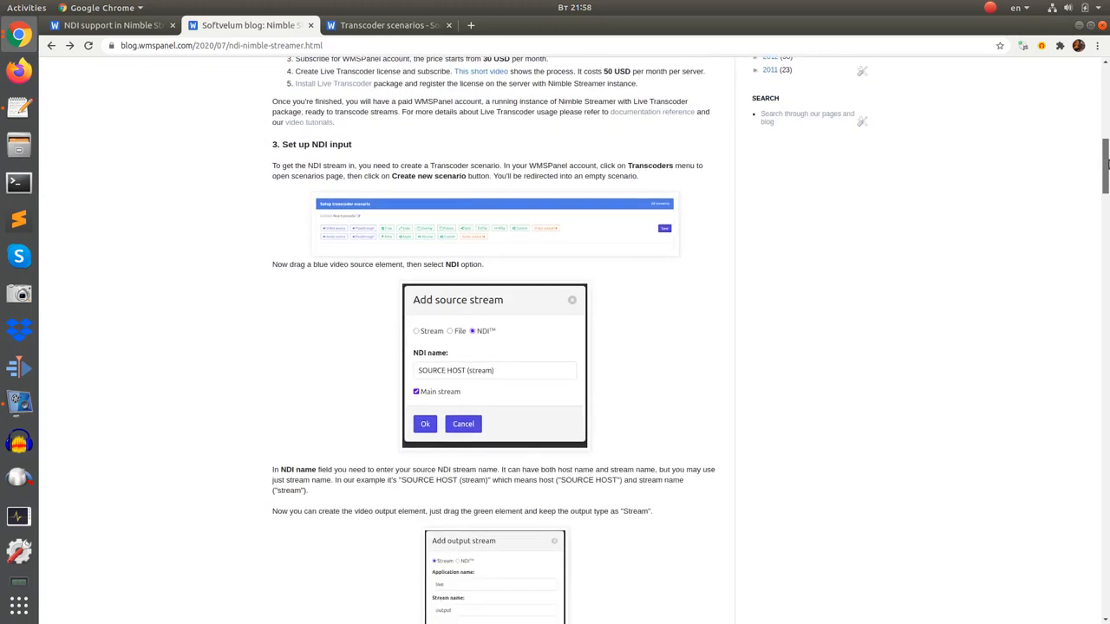
{"action": "scroll", "scroll_direction": "down", "scroll_amount": 3}
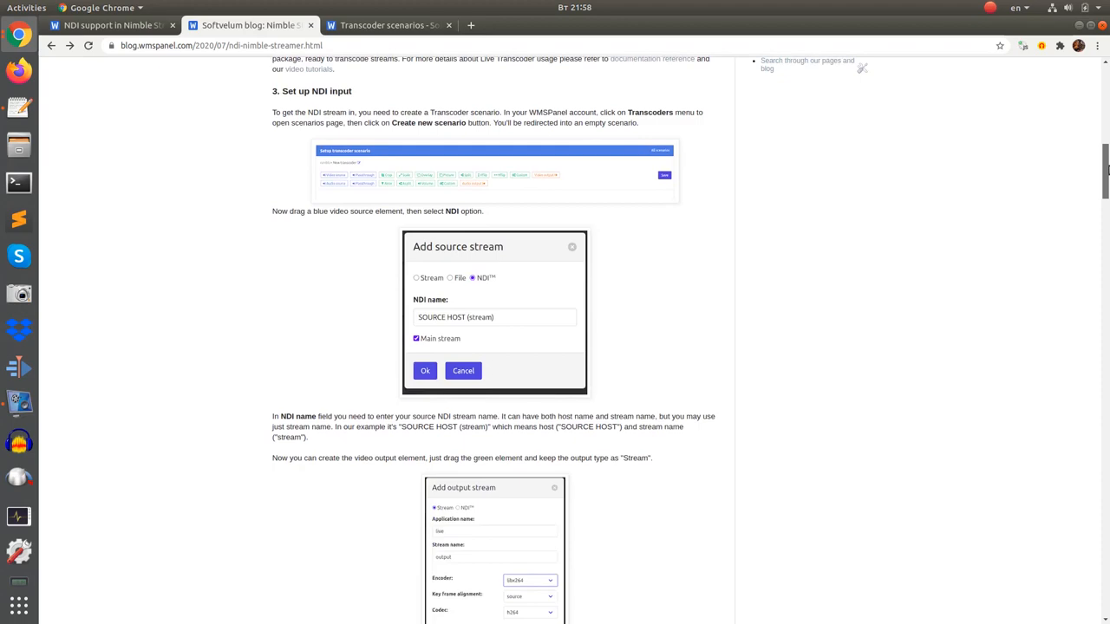
{"action": "scroll", "scroll_direction": "down", "scroll_amount": 3}
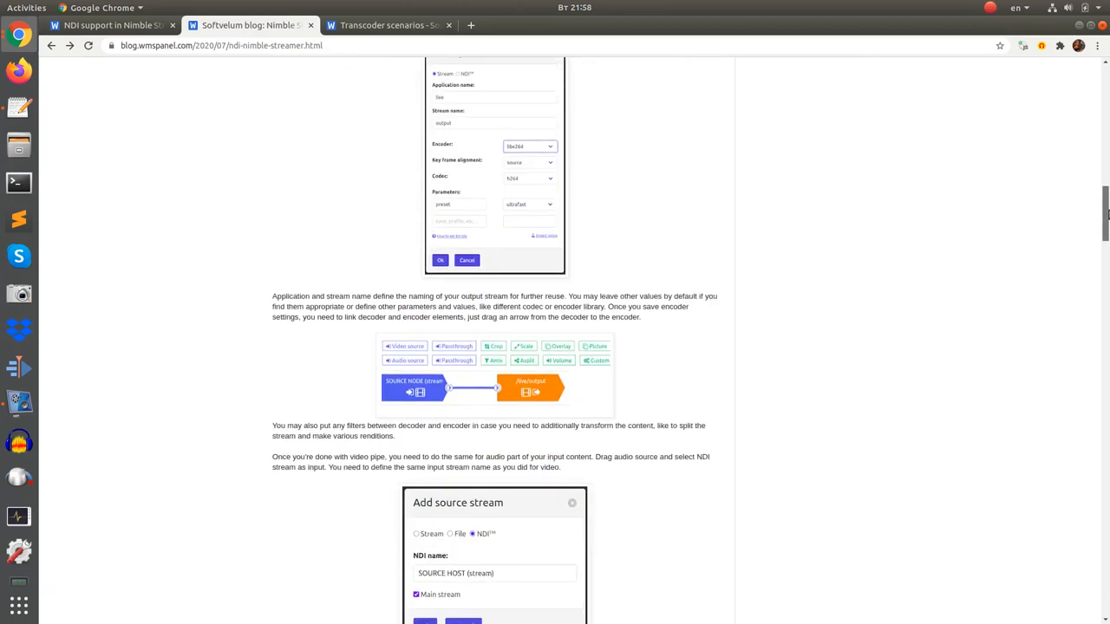
{"action": "scroll", "scroll_direction": "down", "scroll_amount": 3}
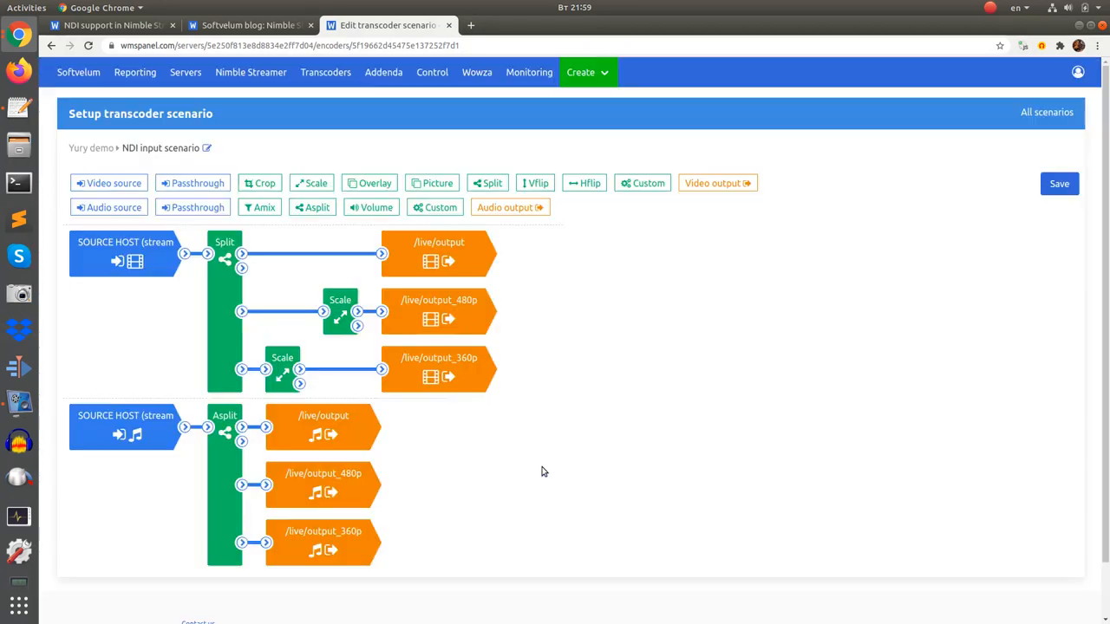
{"action": "left_click", "coordinate": [439, 312]}
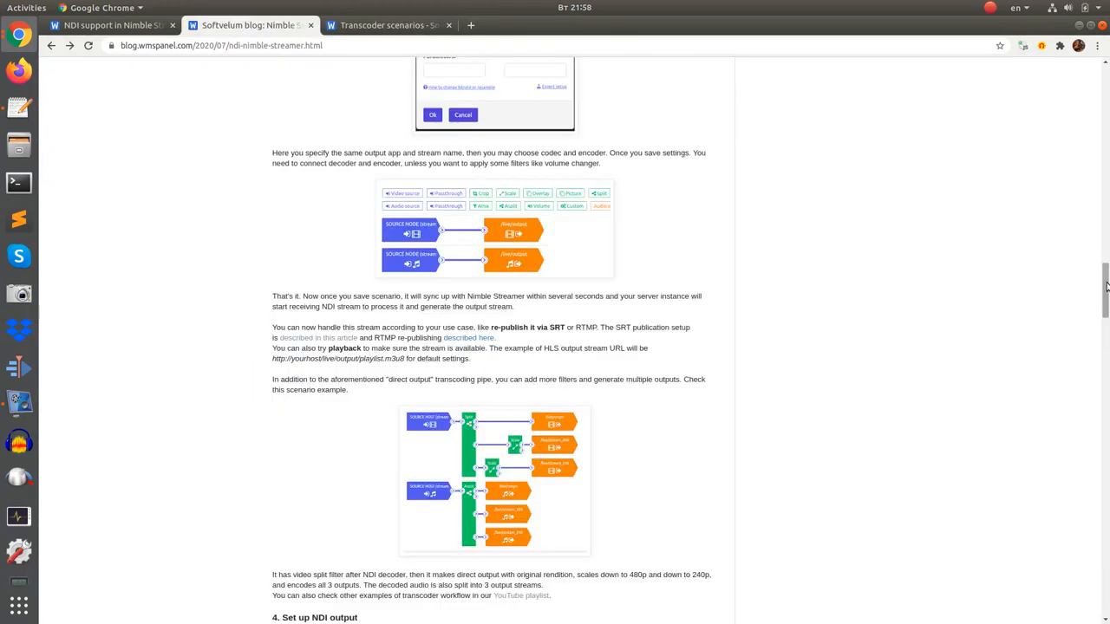
Scroll past section 4 'Set up NDI output' to the audio input and NDI encoder dialogs.
{"action": "scroll", "scroll_direction": "down", "scroll_amount": 3}
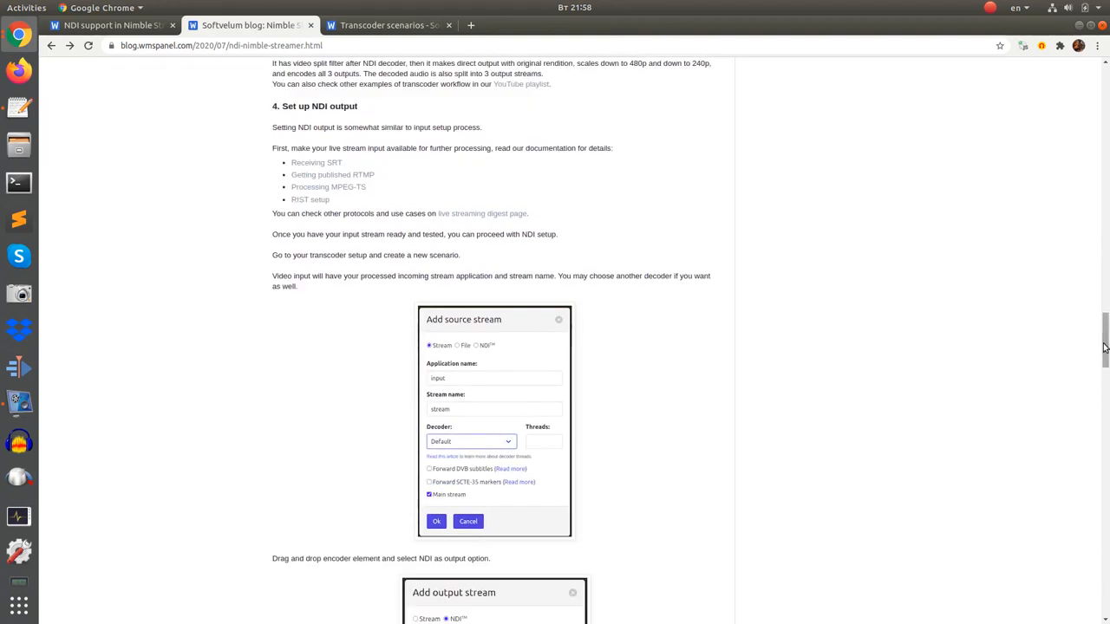
{"action": "scroll", "scroll_direction": "down", "scroll_amount": 3}
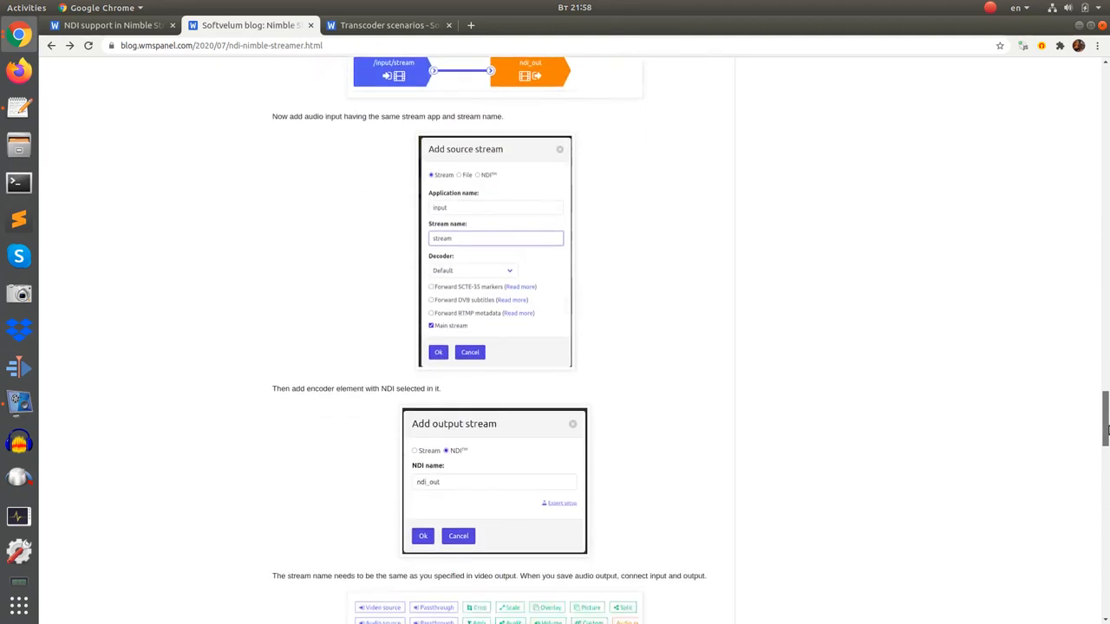
View the WMSPanel NDI output scenario with scaled video and volume-adjusted audio feeding ndi_out, then return to the blog.
{"action": "left_click", "coordinate": [385, 25]}
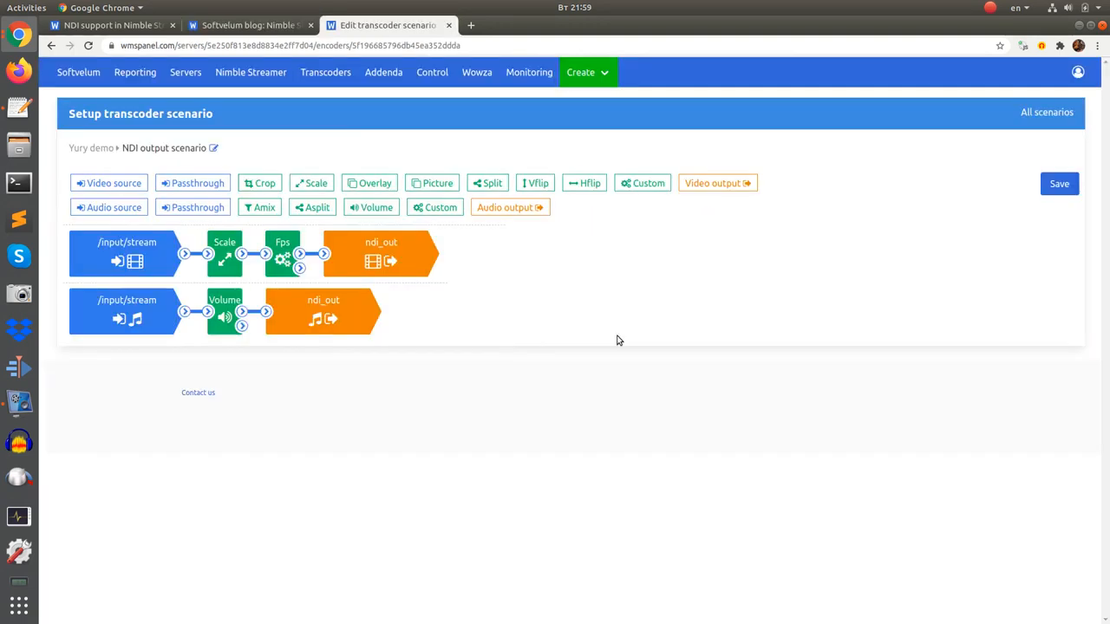
{"action": "left_click", "coordinate": [126, 253]}
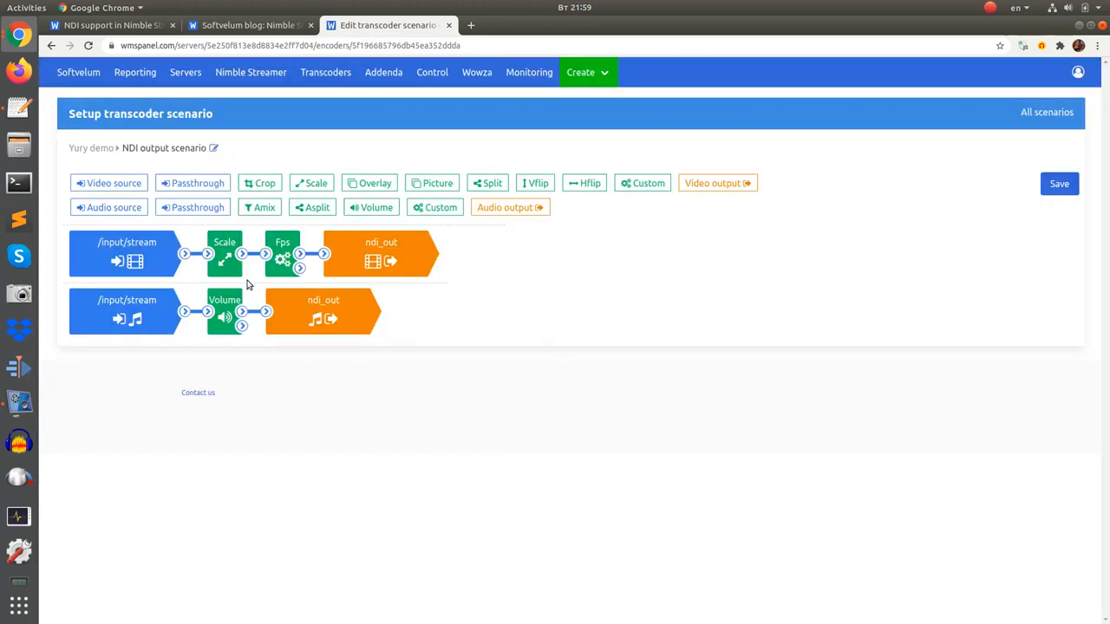
{"action": "left_click", "coordinate": [281, 253]}
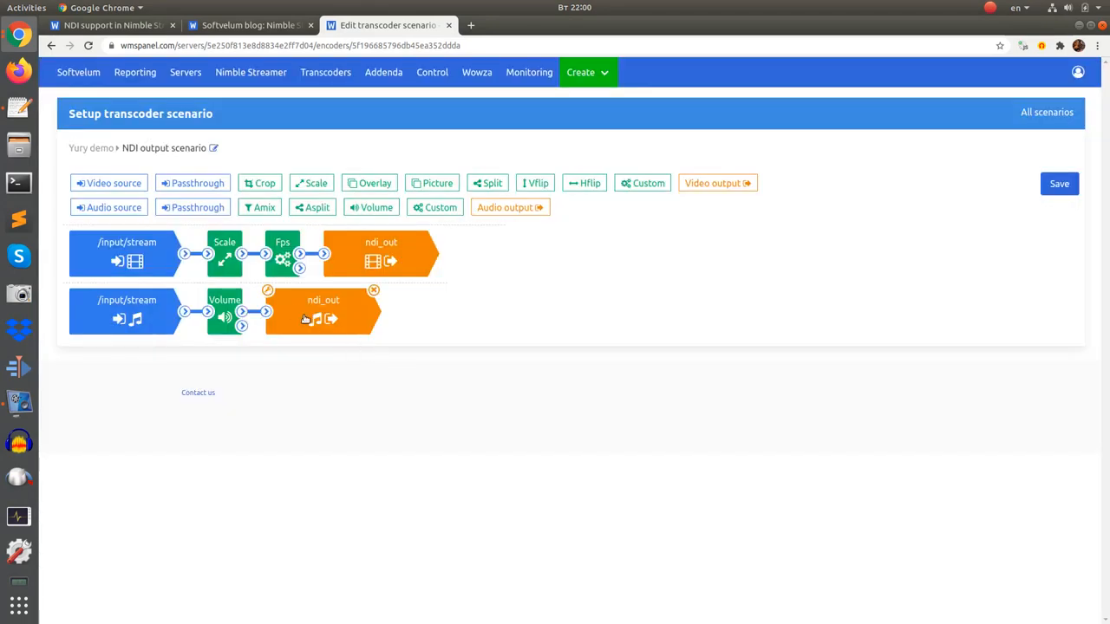
{"action": "left_click", "coordinate": [323, 312]}
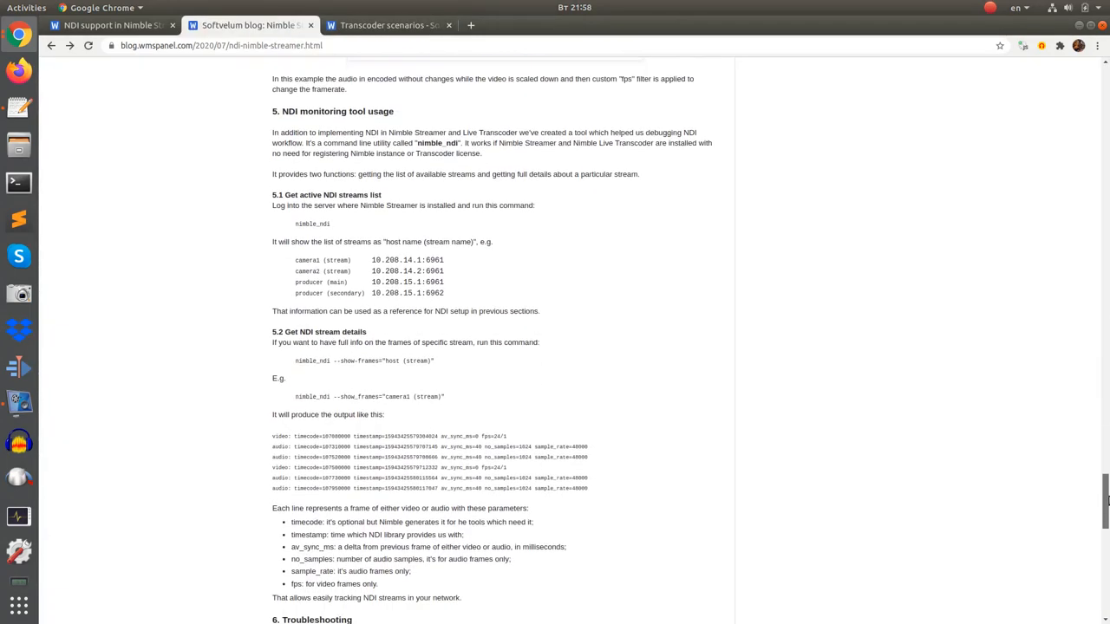
{"action": "mouse_move", "coordinate": [720, 283]}
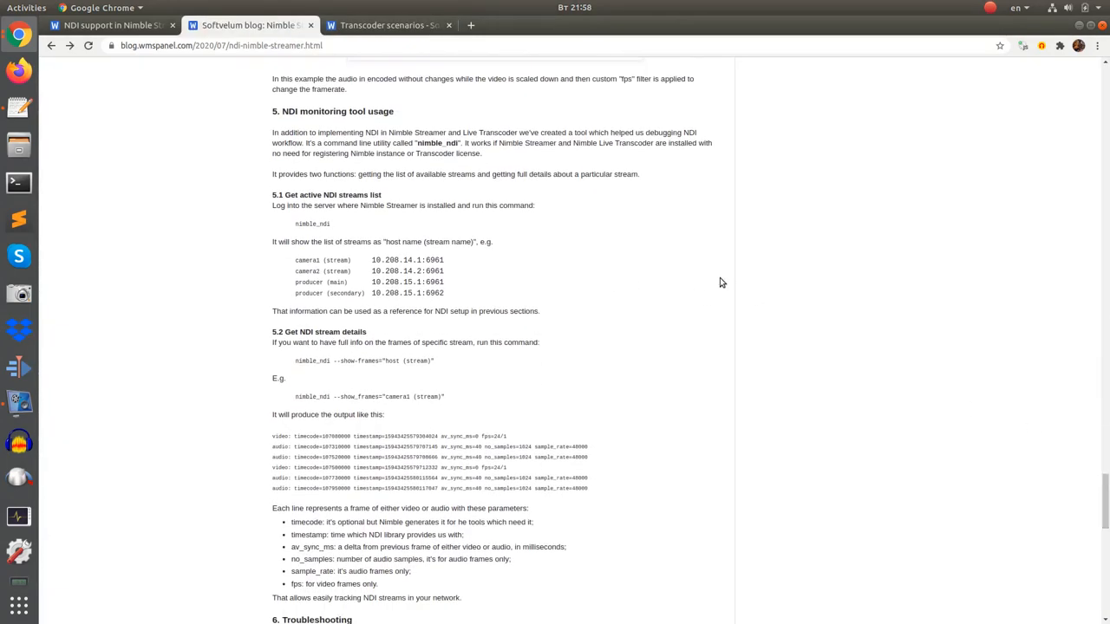
Scroll to section 5 'NDI monitoring tool usage' showing the nimble_ndi console commands.
{"action": "scroll", "scroll_direction": "down", "scroll_amount": 3}
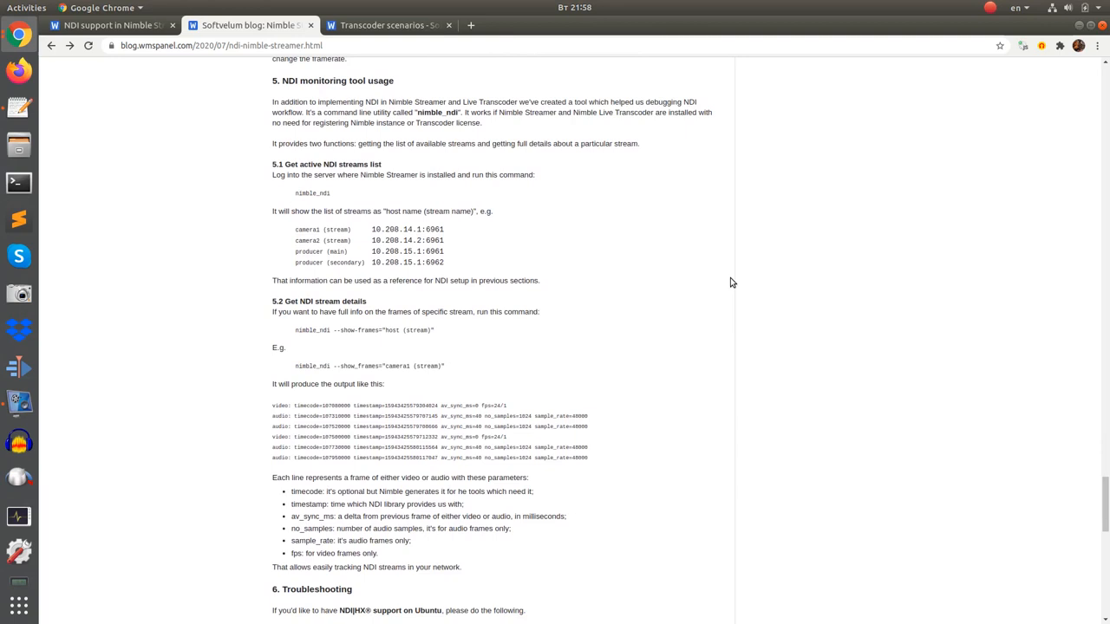
{"action": "mouse_move", "coordinate": [295, 333]}
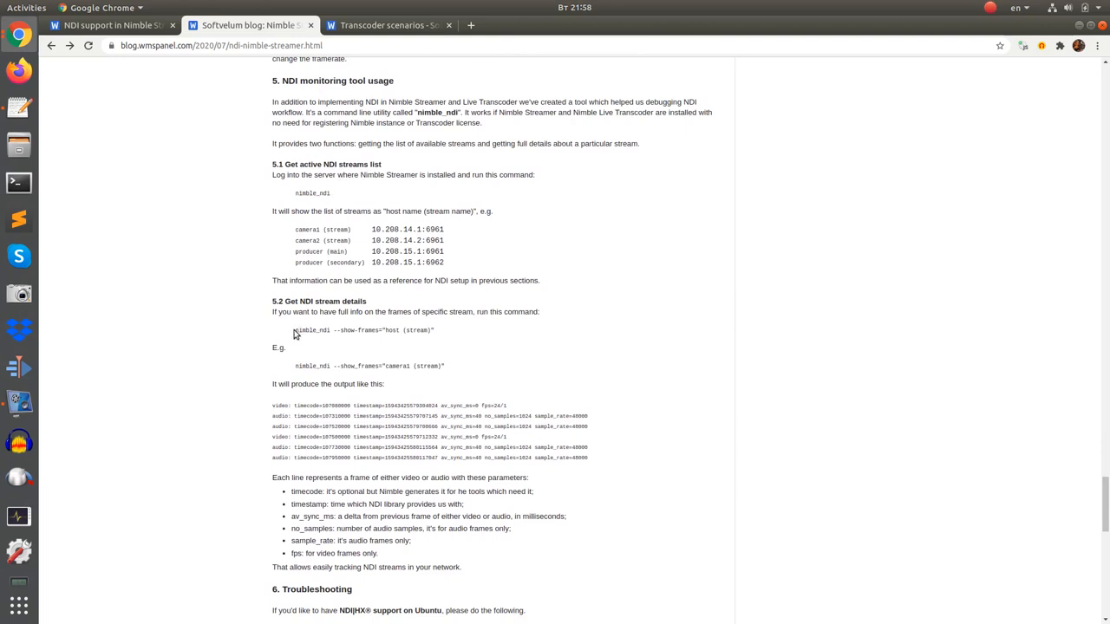
{"action": "mouse_move", "coordinate": [834, 373]}
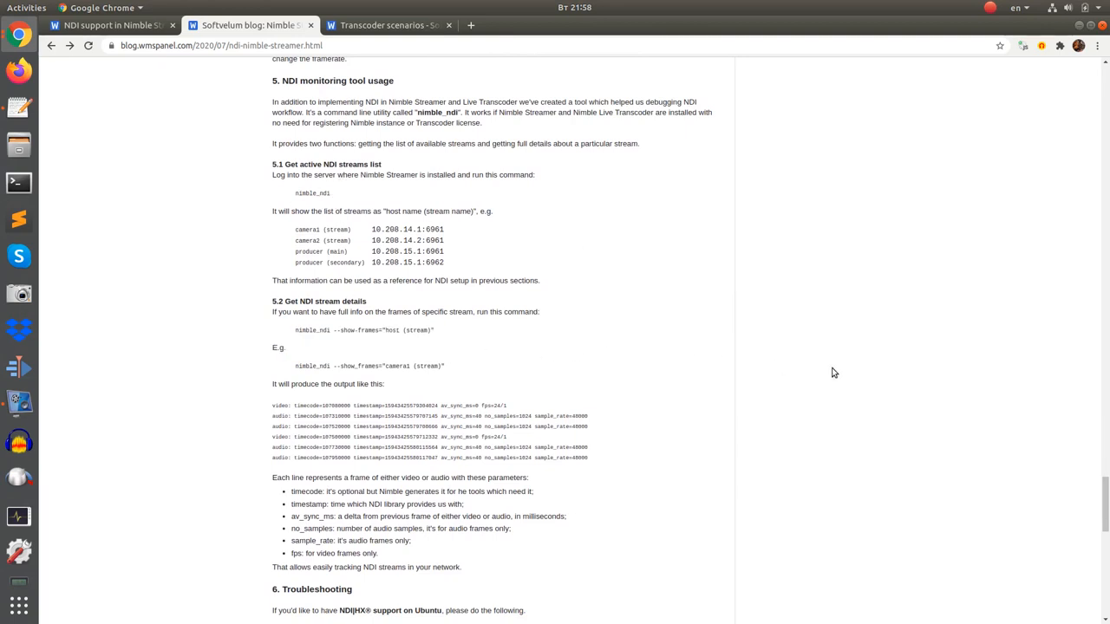